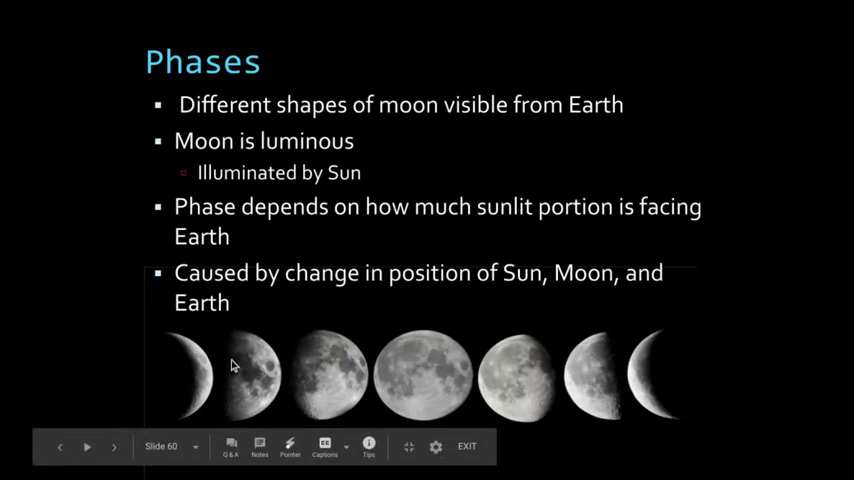
mouse_move(220, 384)
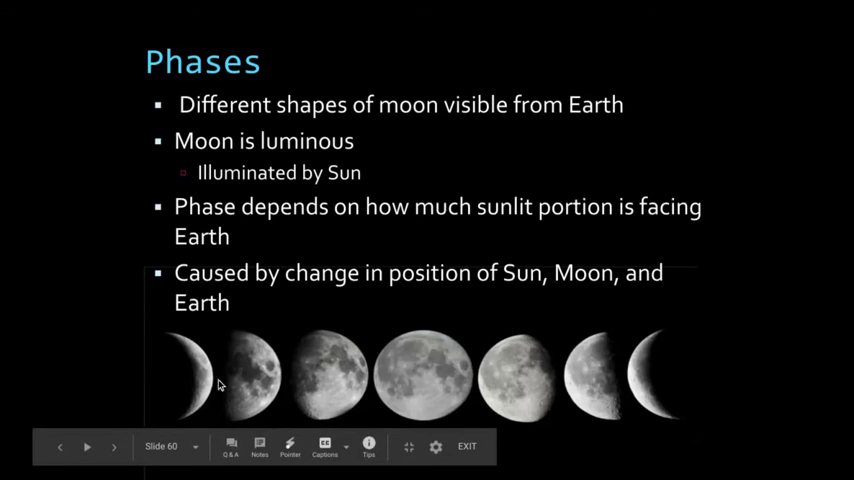
mouse_move(318, 380)
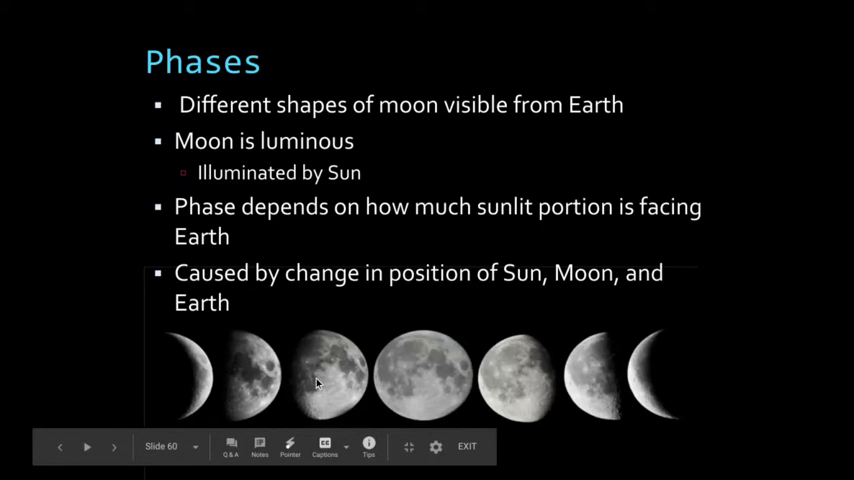
mouse_move(428, 390)
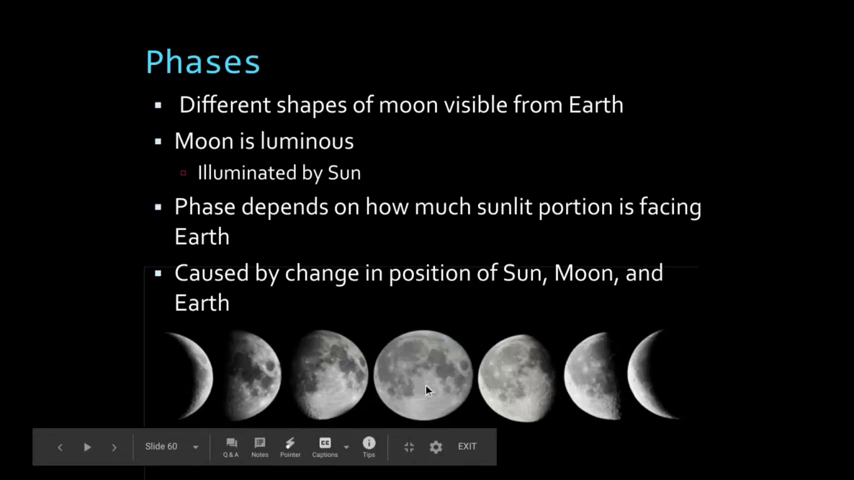
mouse_move(572, 392)
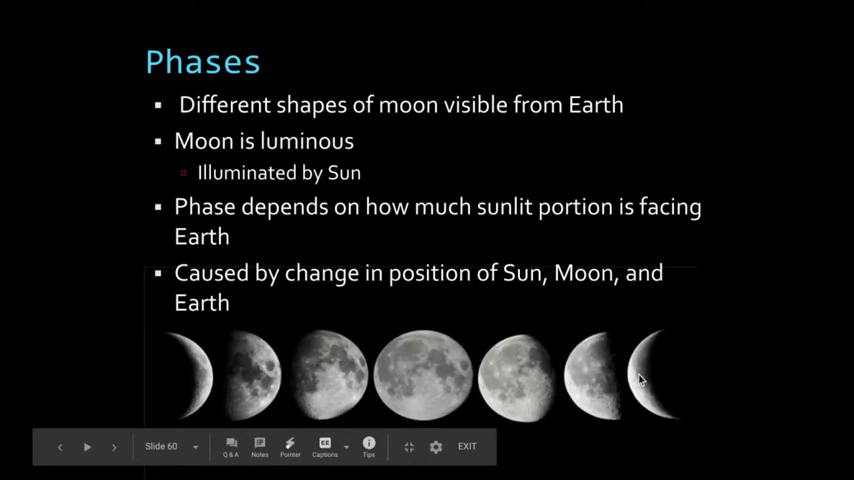
Advance through the Moon Phases diagram slide to the New Moon slide
left_click(92, 448)
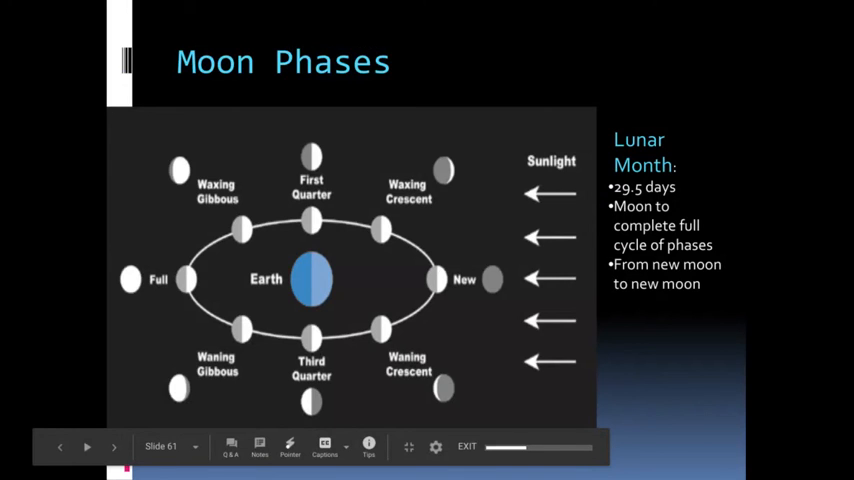
left_click(88, 448)
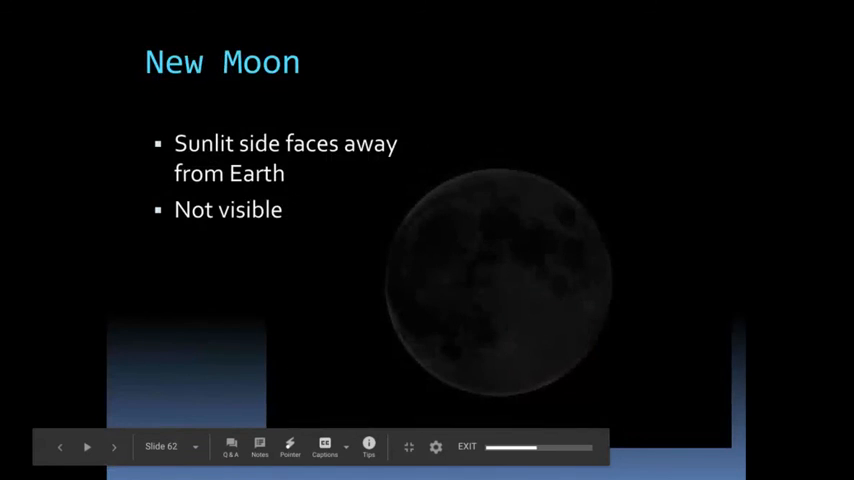